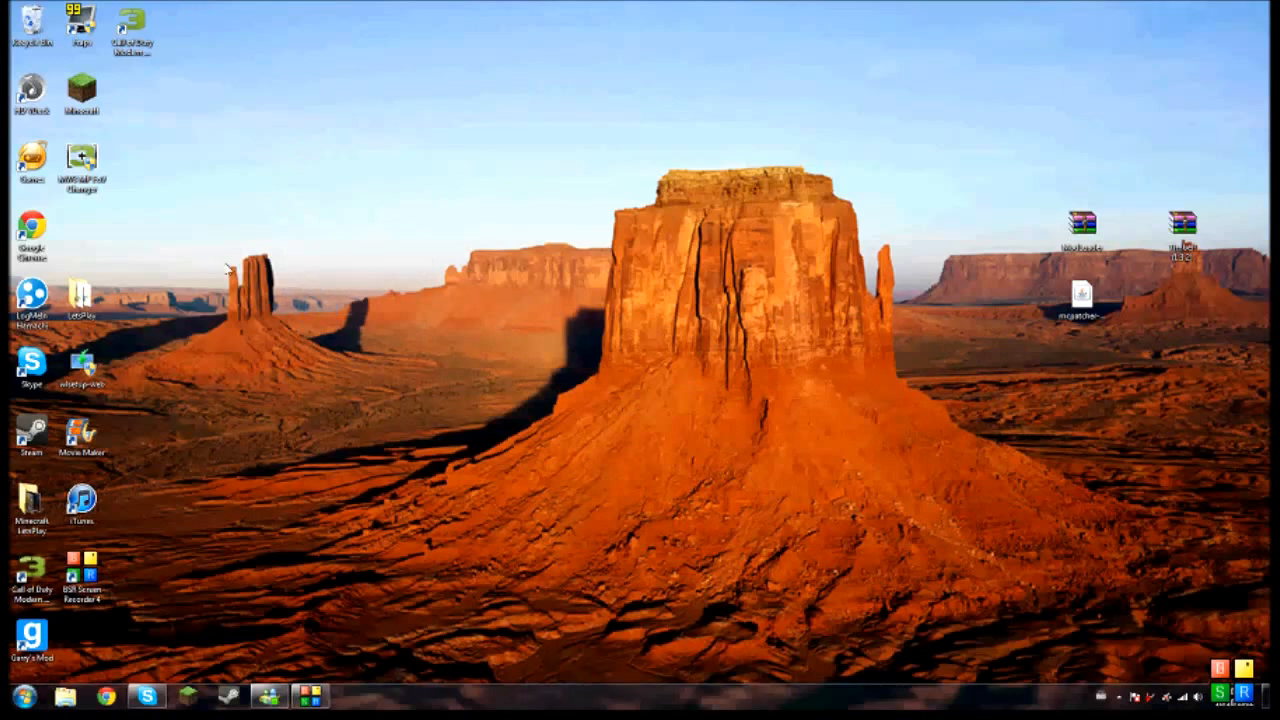
Step: Bring up the Start menu from the taskbar Start orb
drag(230, 270, 376, 330)
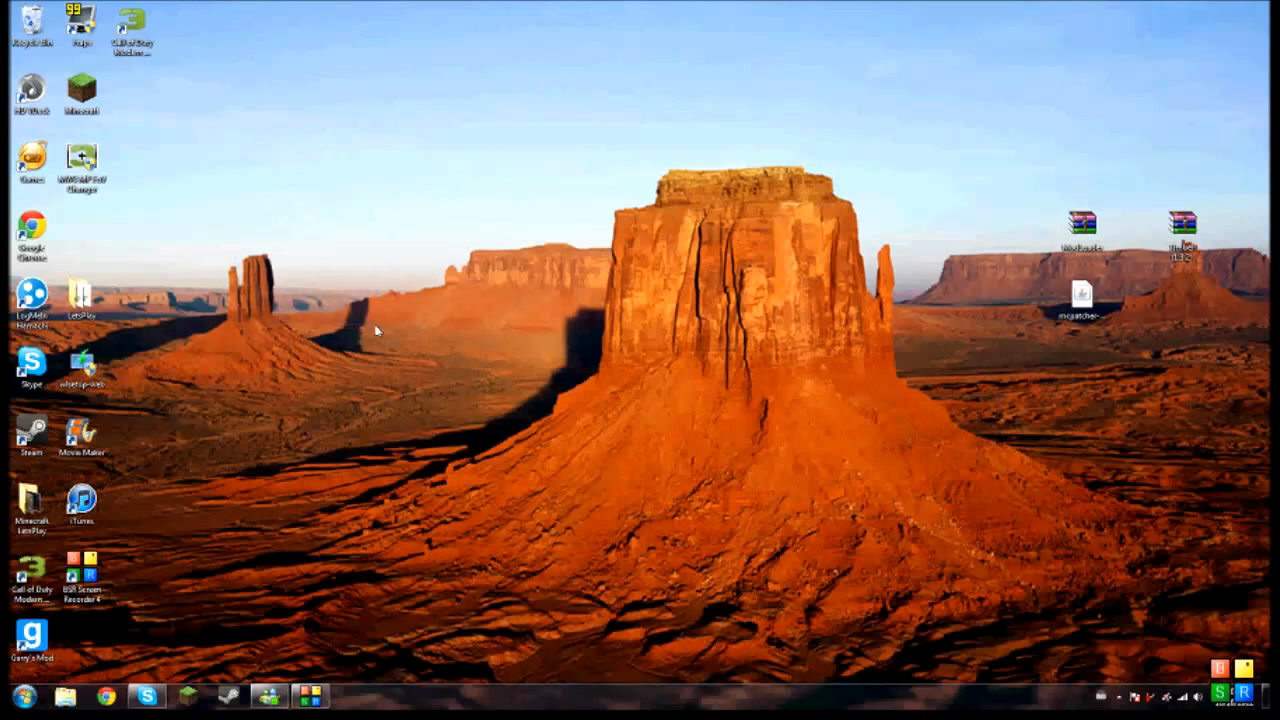
mouse_move(440, 376)
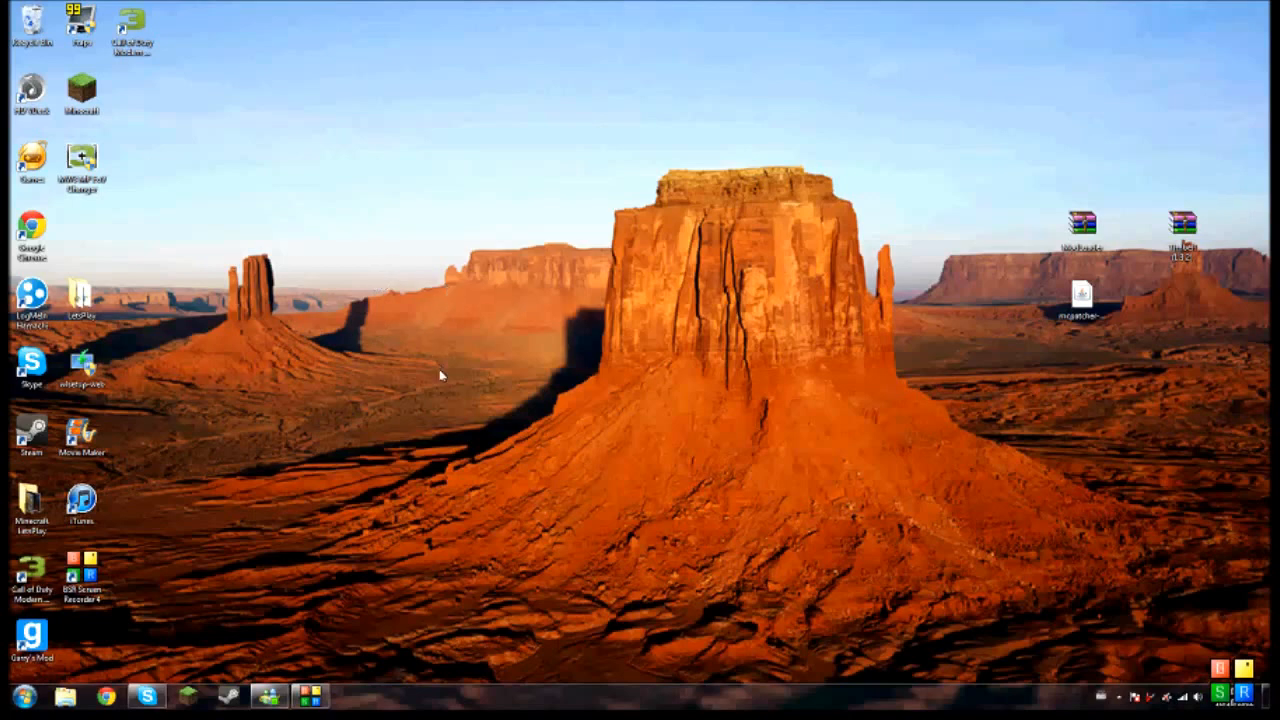
mouse_move(276, 376)
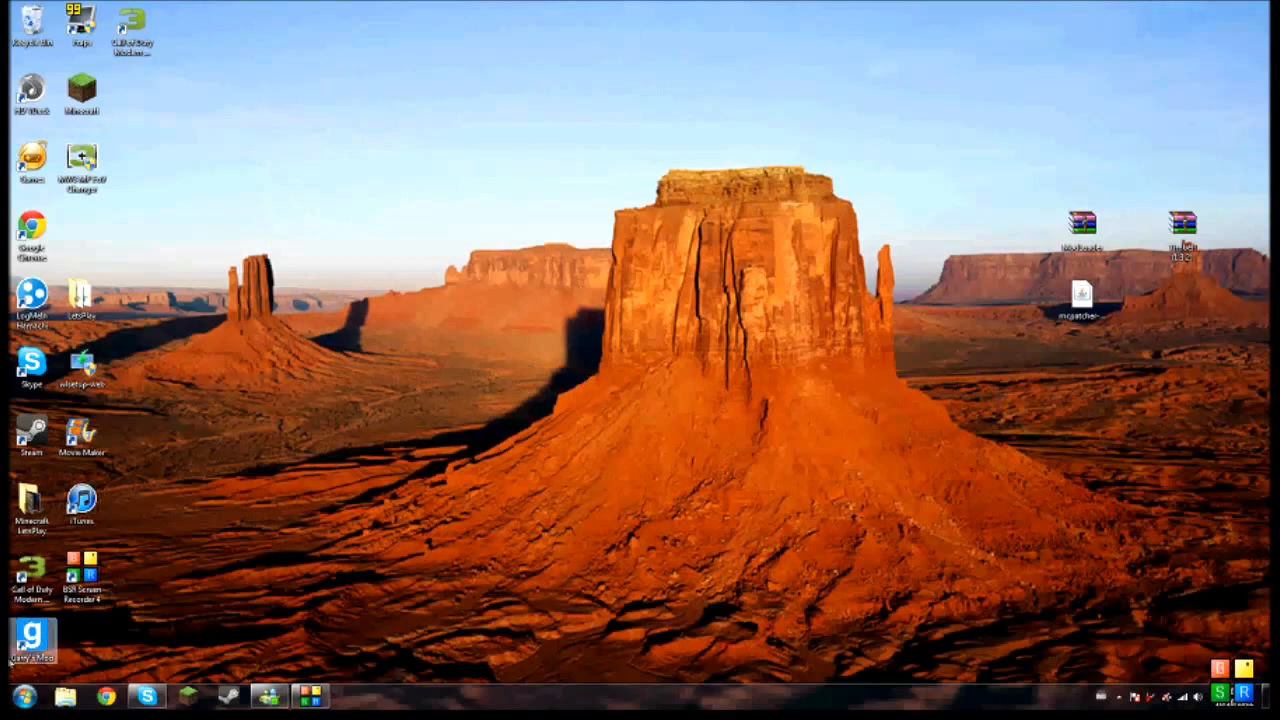
click(8, 692)
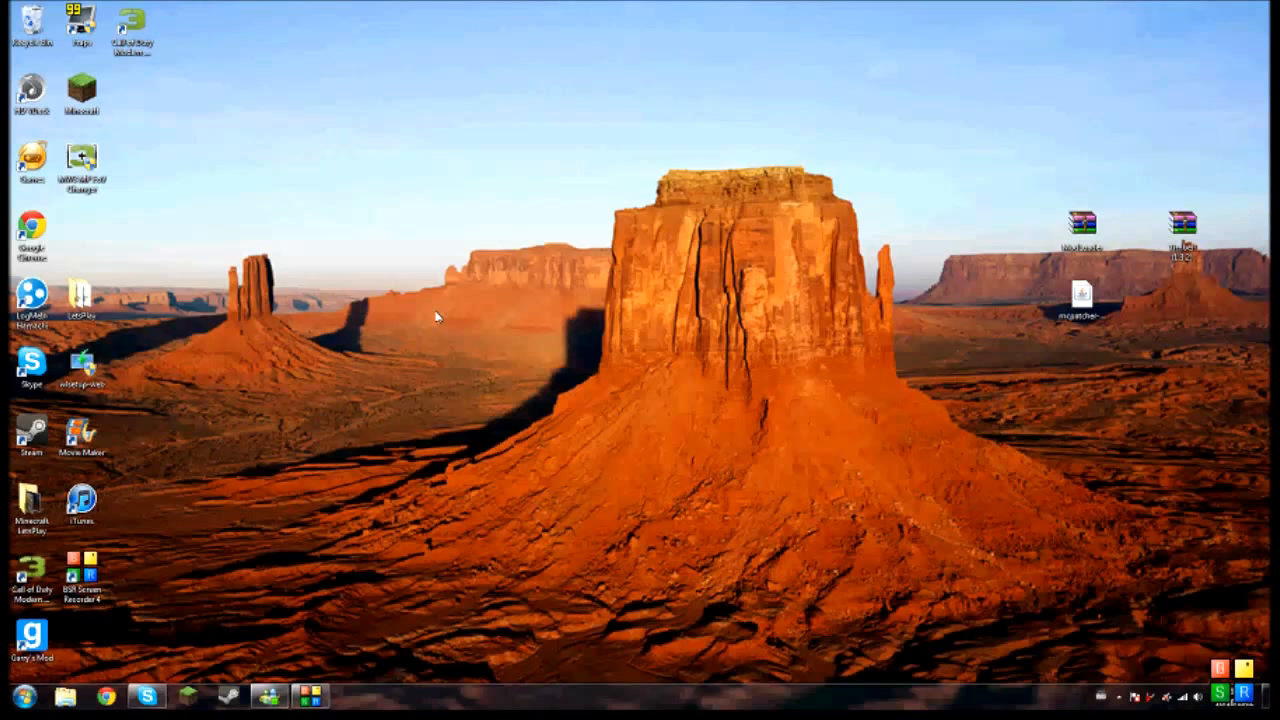
click(10, 692)
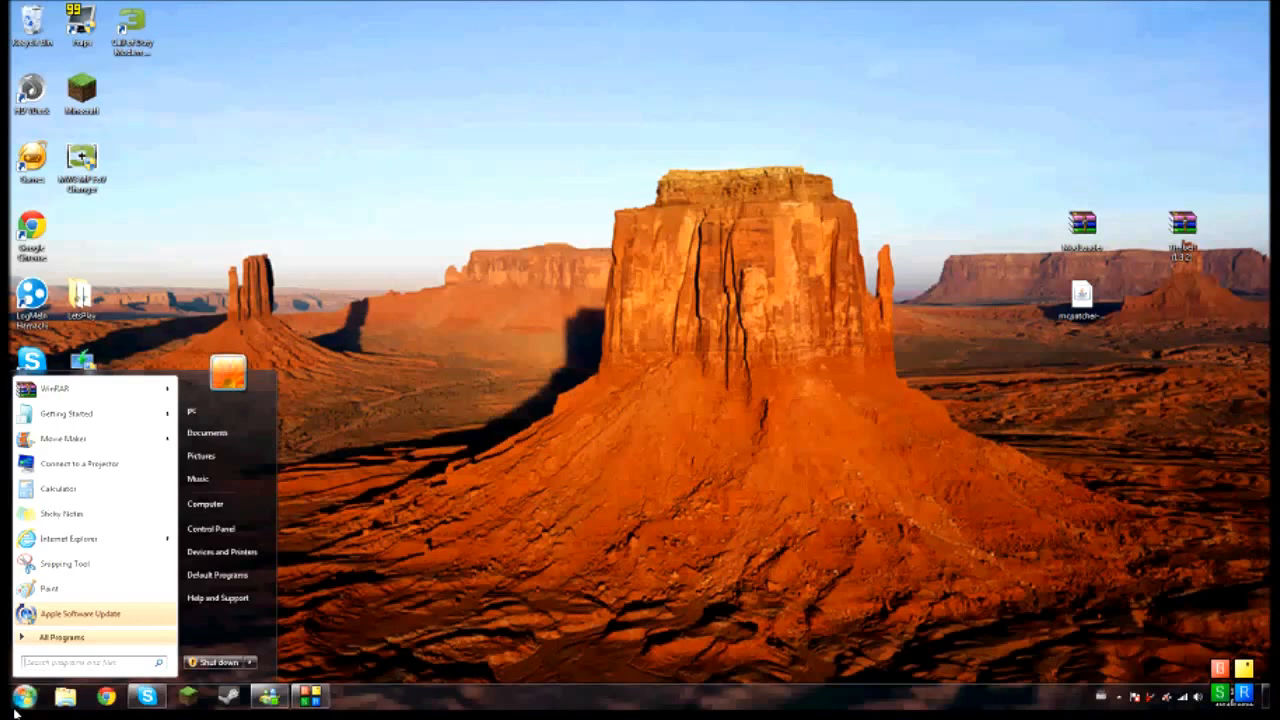
Step: Search %appdata% to open the AppData Roaming folder in Explorer
text(%appda)
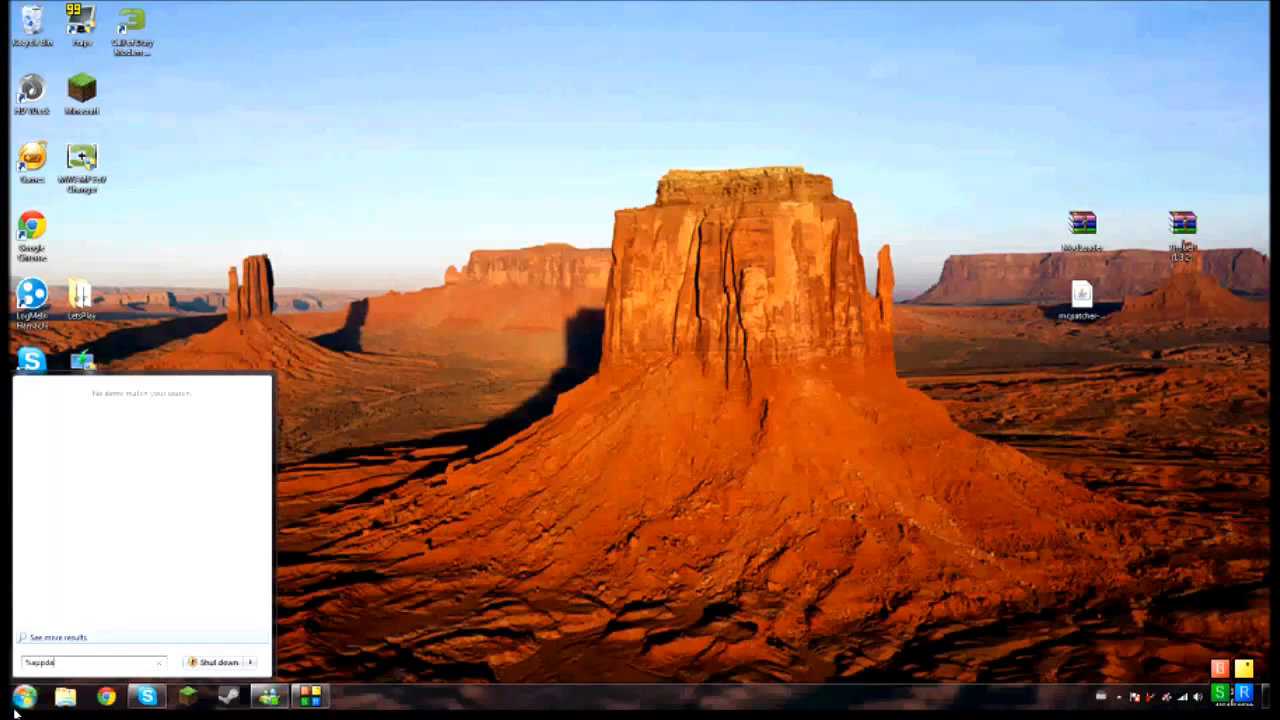
text(%appdata%)
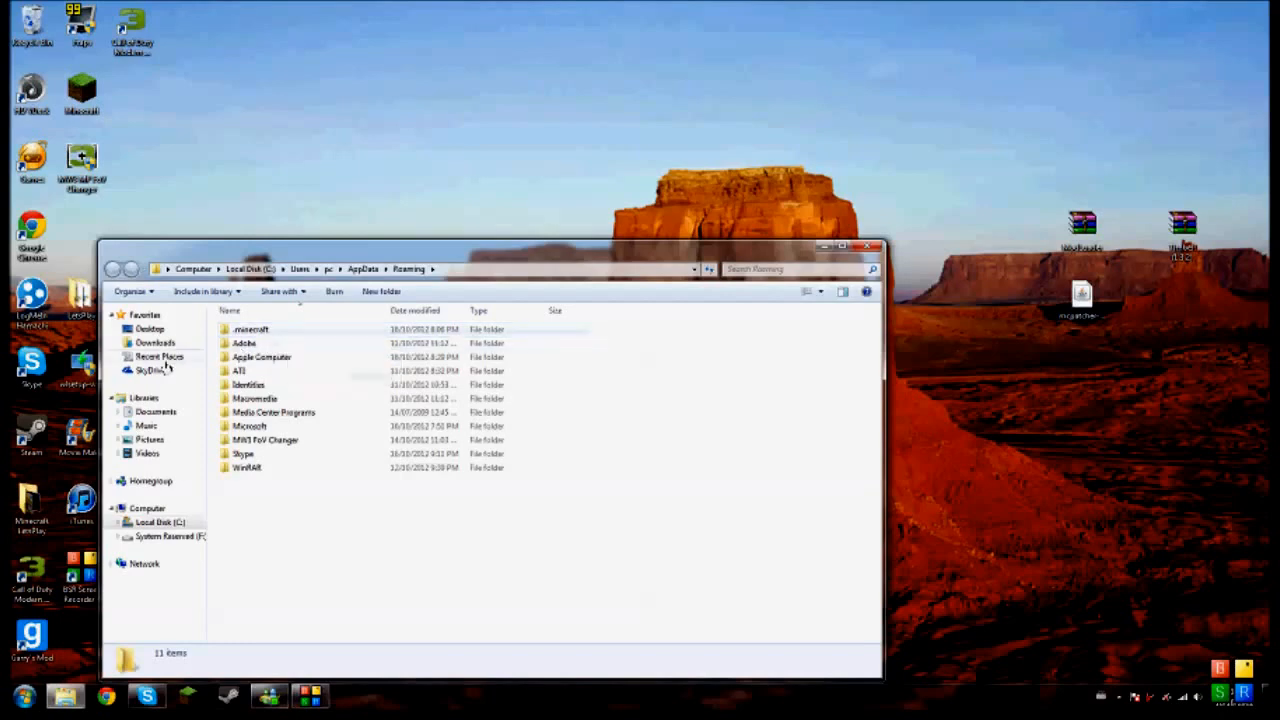
Step: Enter the .minecraft folder, then its bin subfolder
click(8, 692)
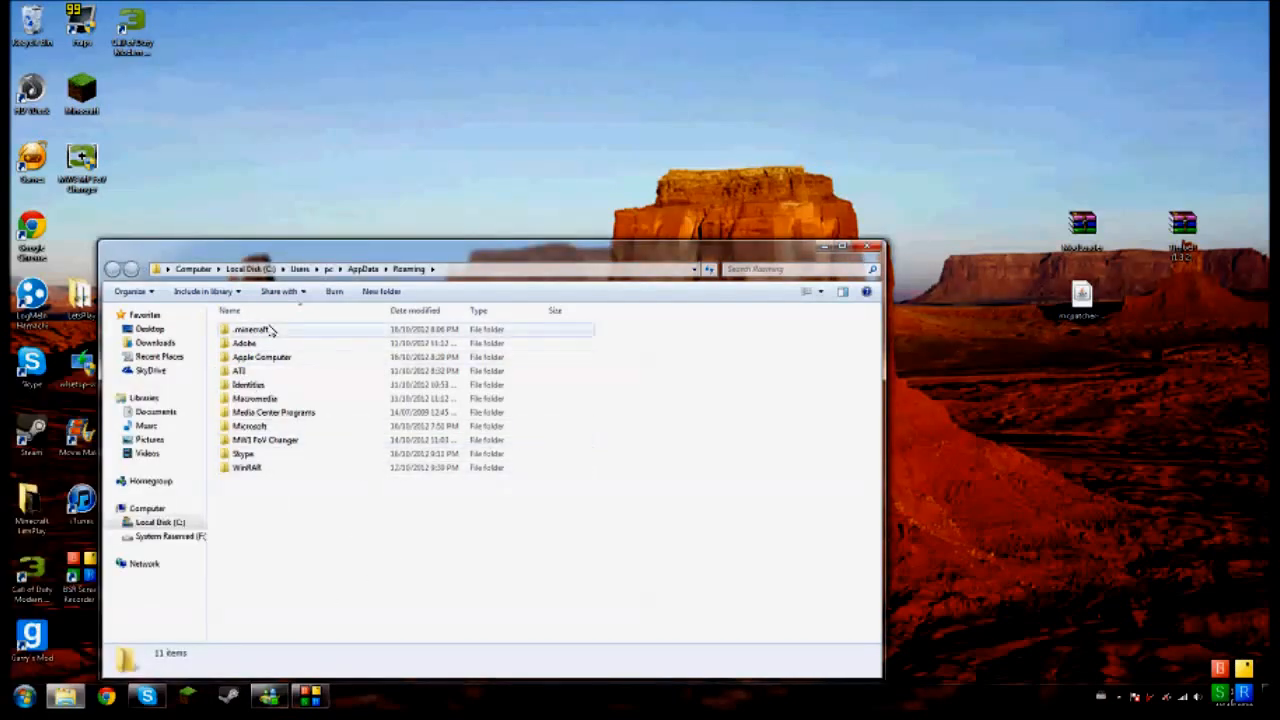
mouse_move(262, 330)
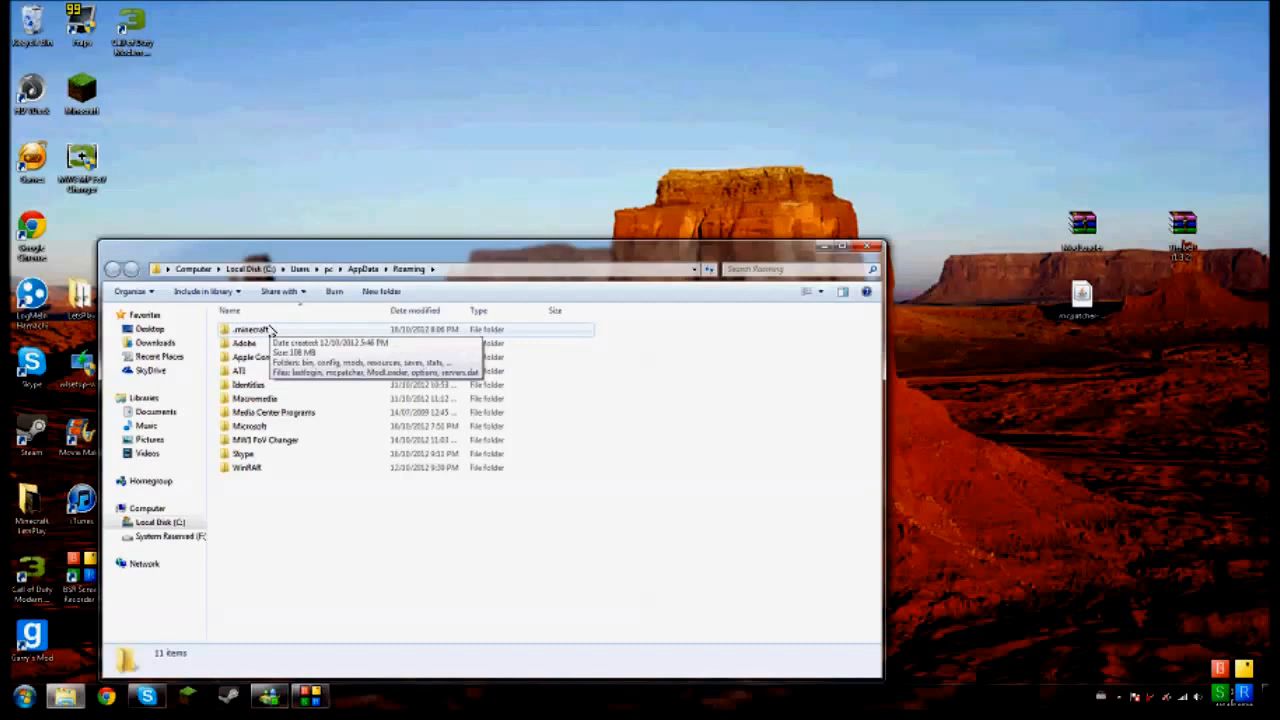
double_click(248, 328)
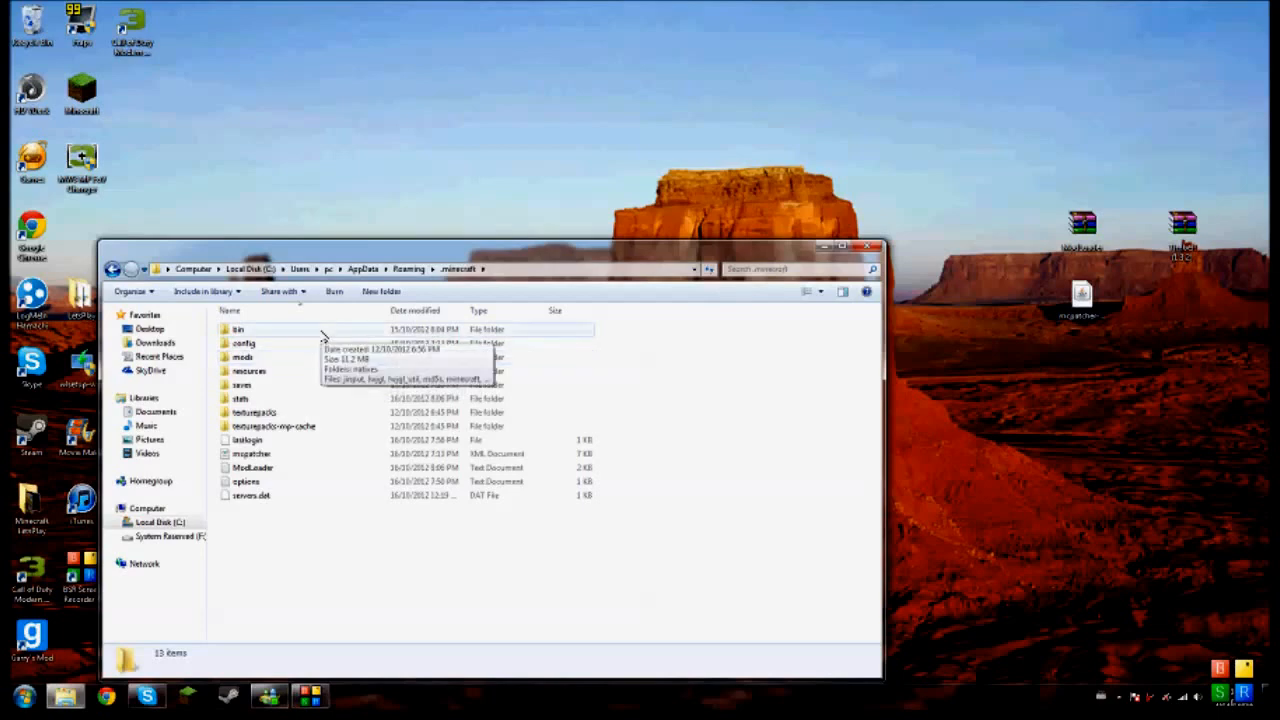
double_click(238, 328)
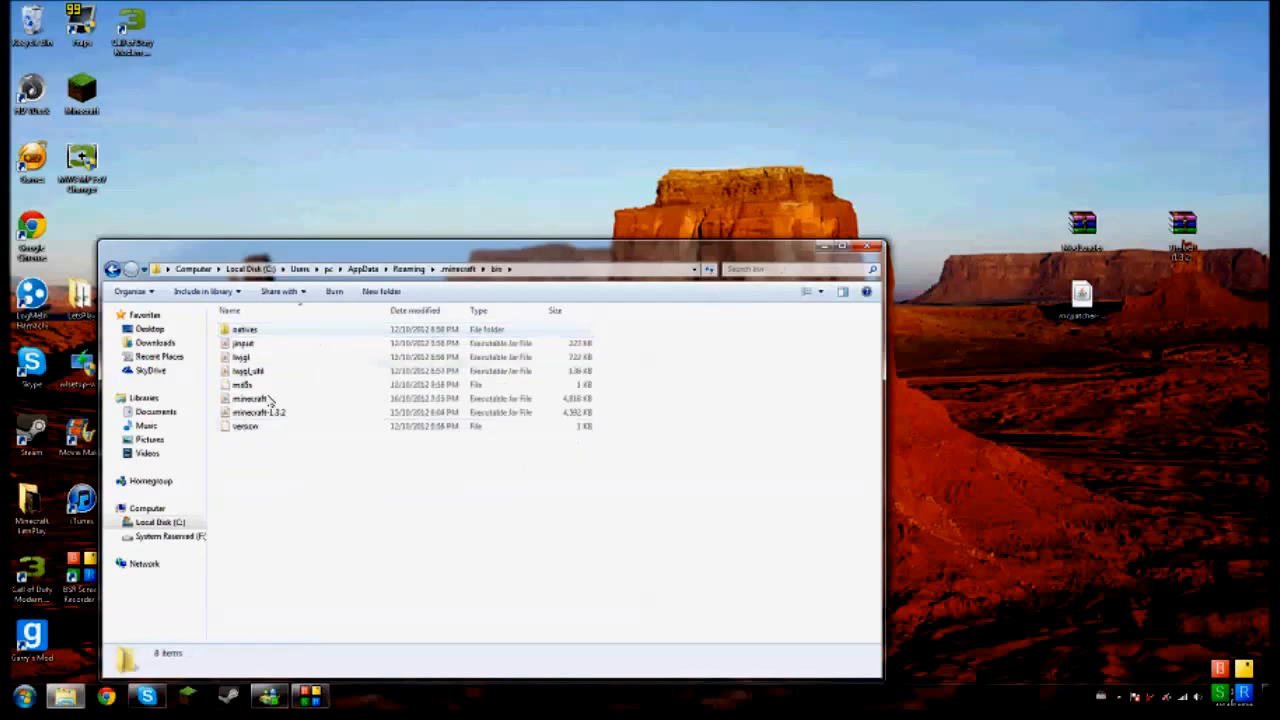
Step: Go back to .minecraft and look at the mods and texturepacks folders
click(456, 268)
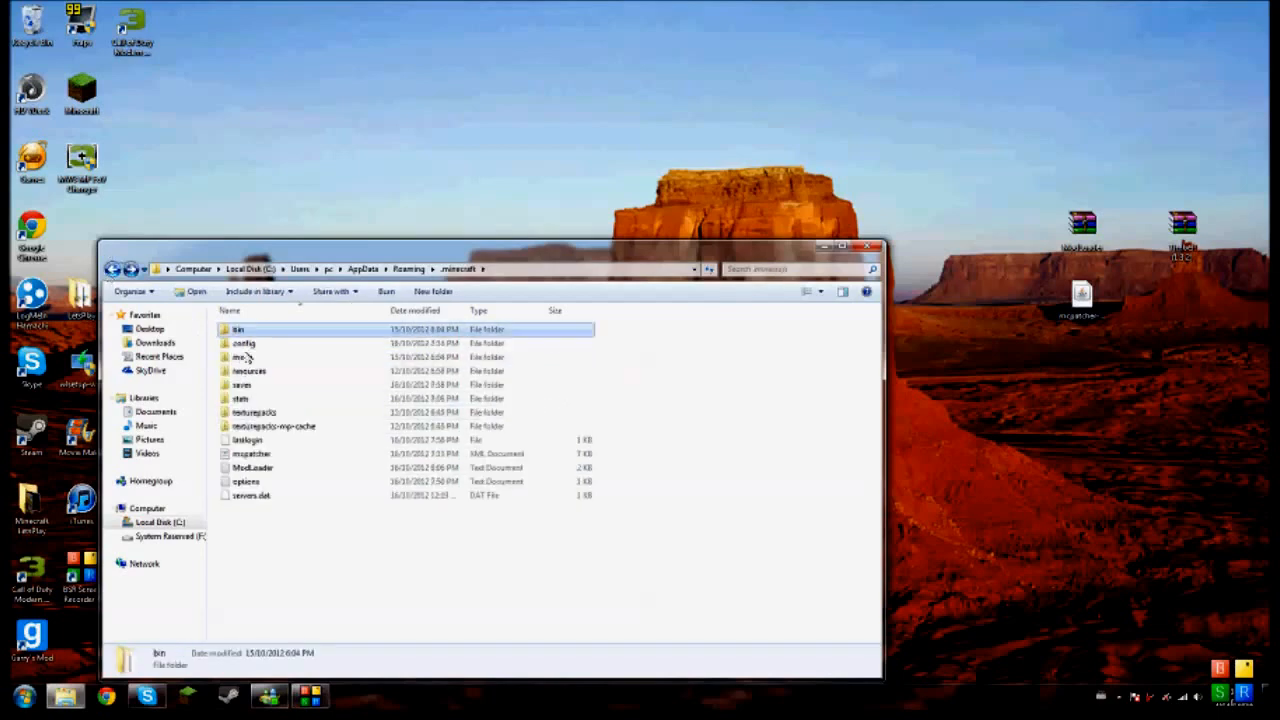
click(244, 356)
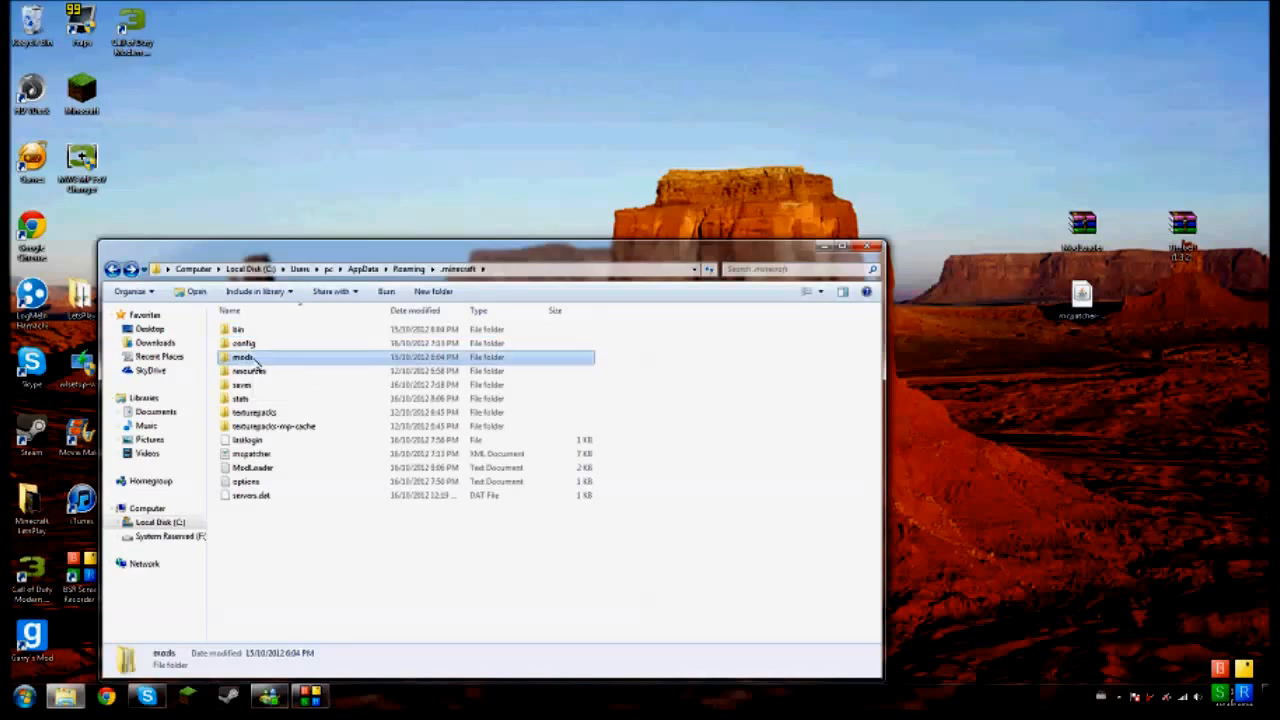
double_click(244, 356)
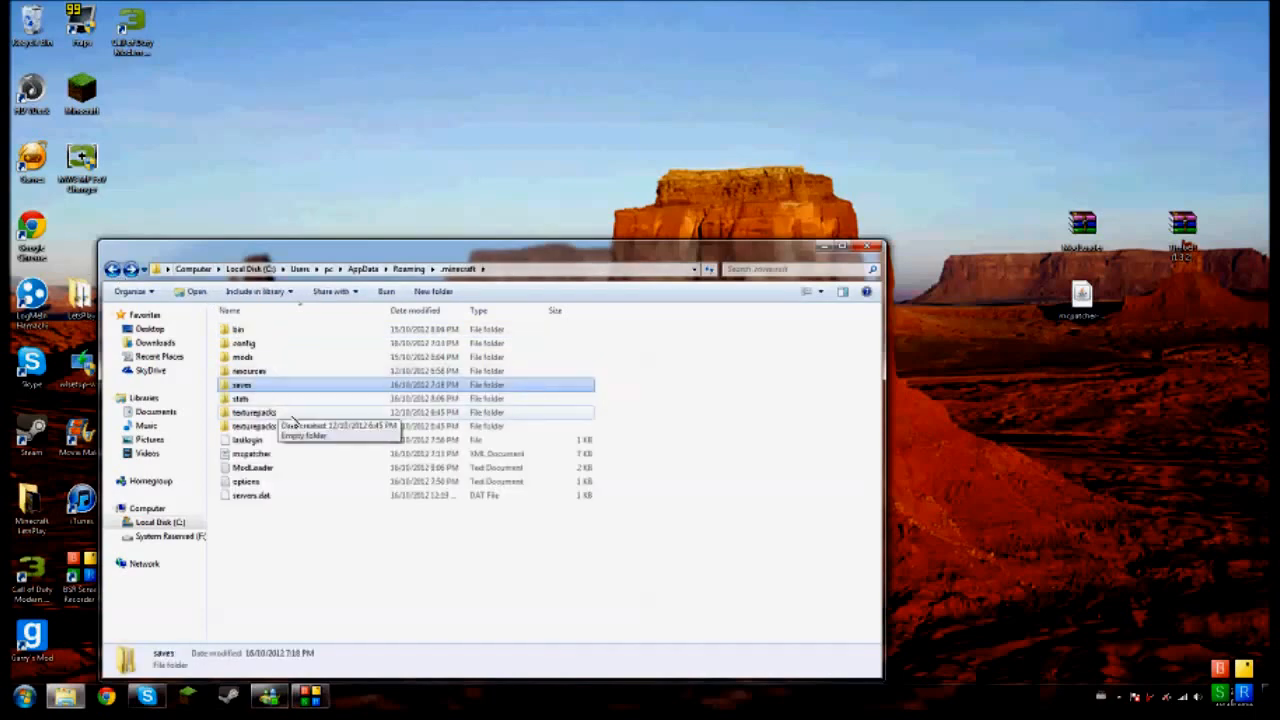
click(252, 412)
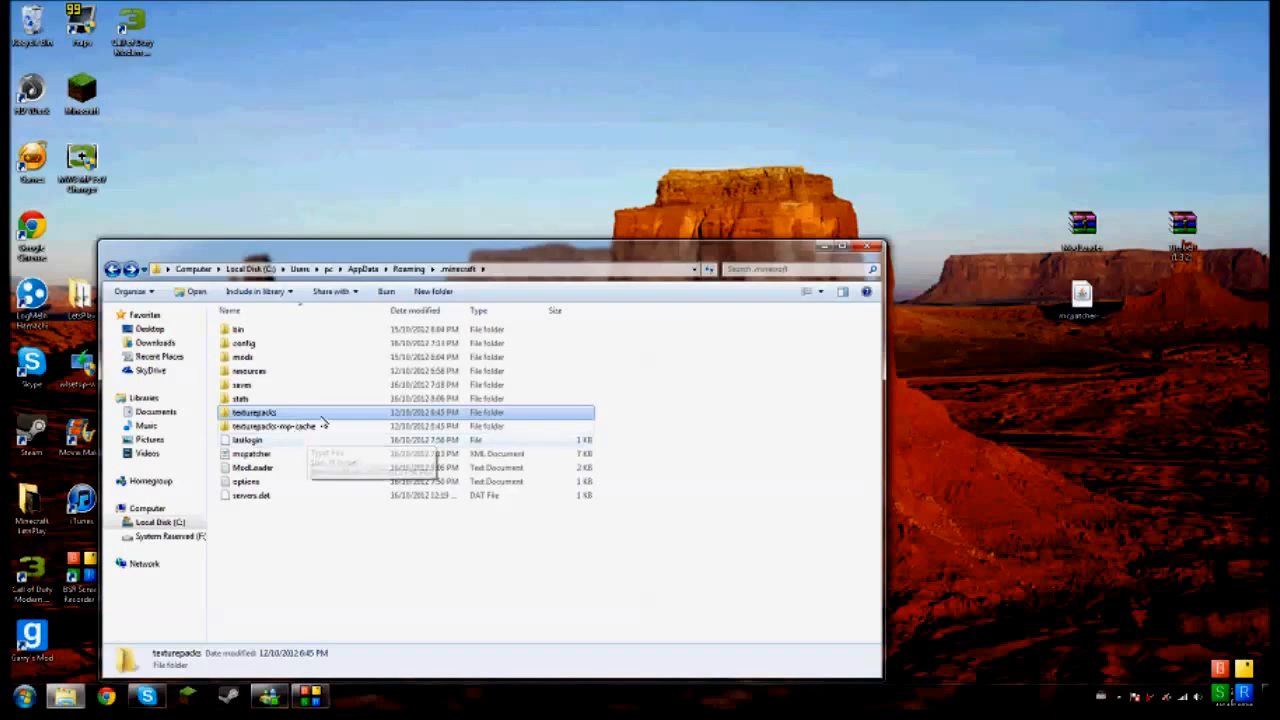